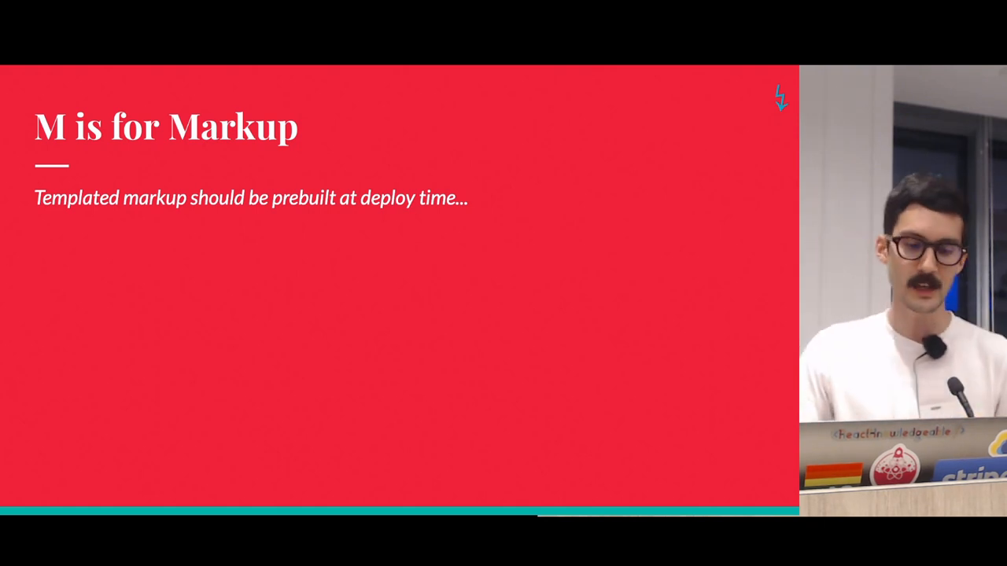
pyautogui.press('right')
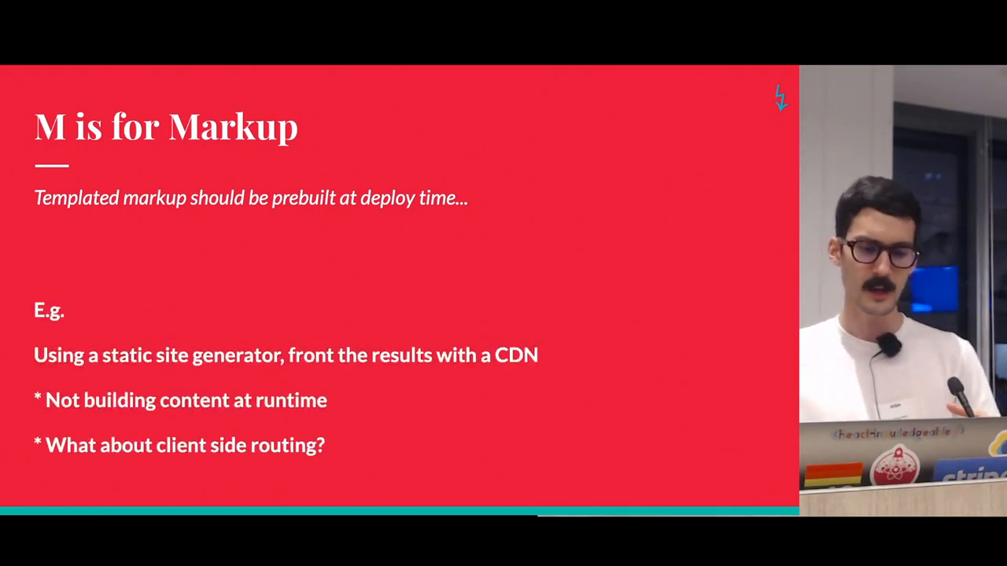